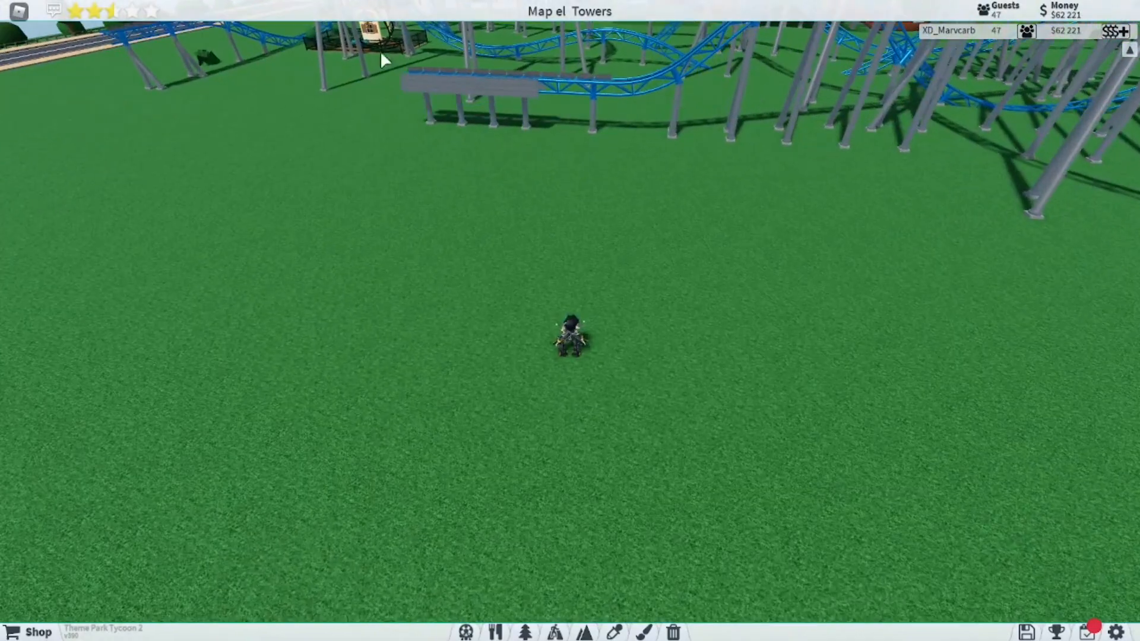
Step: Open the Scenery catalogue's fences, walls and poles to pick a metal fence
left_click(525, 631)
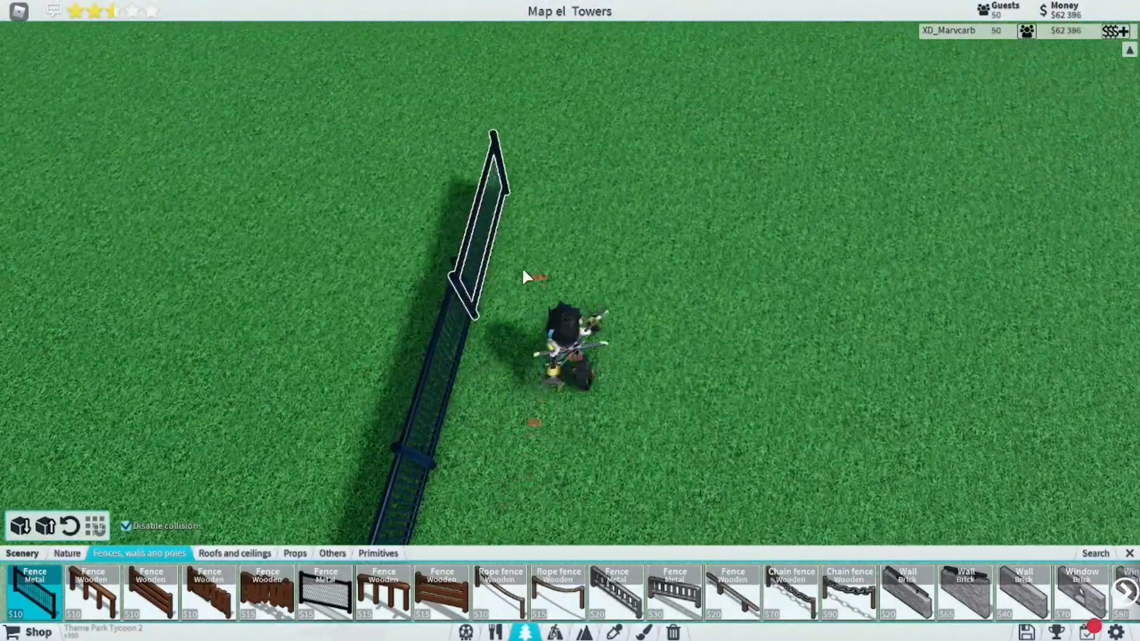
Step: Place the metal fence piece on the empty grass
left_click(654, 437)
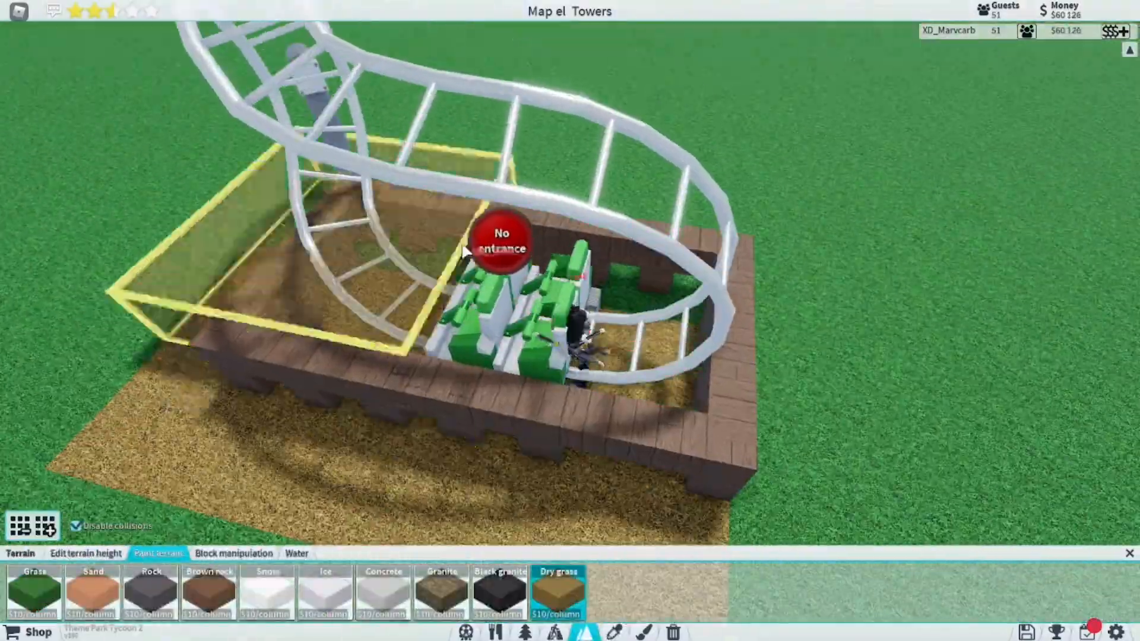
Step: Open the coaster's ride settings and board it to ride the circuit
left_click(528, 631)
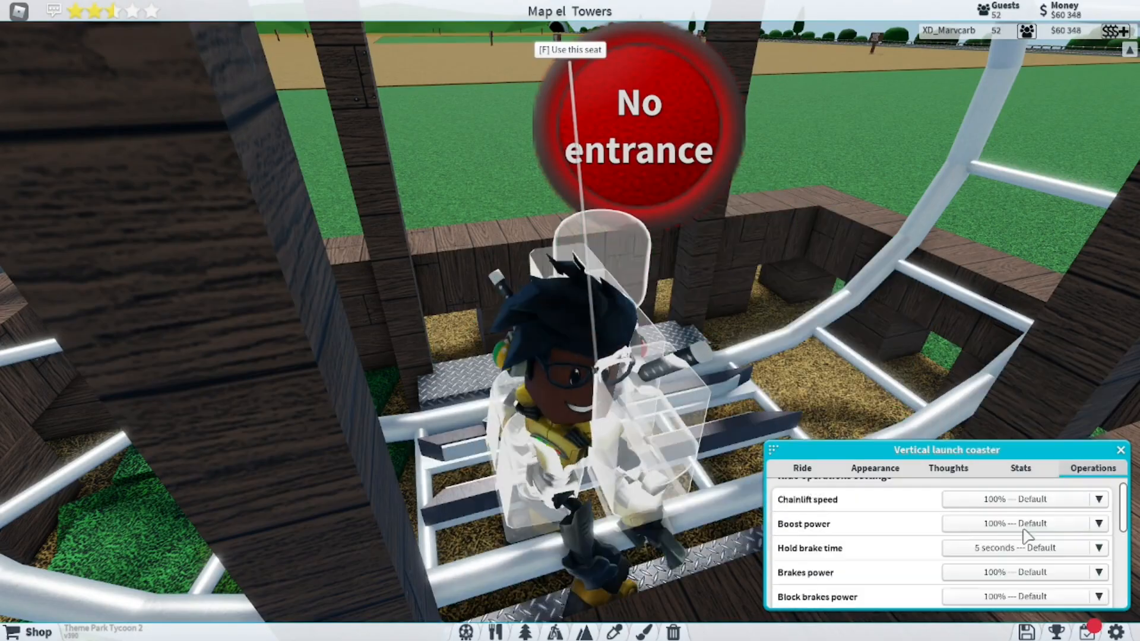
left_click(874, 468)
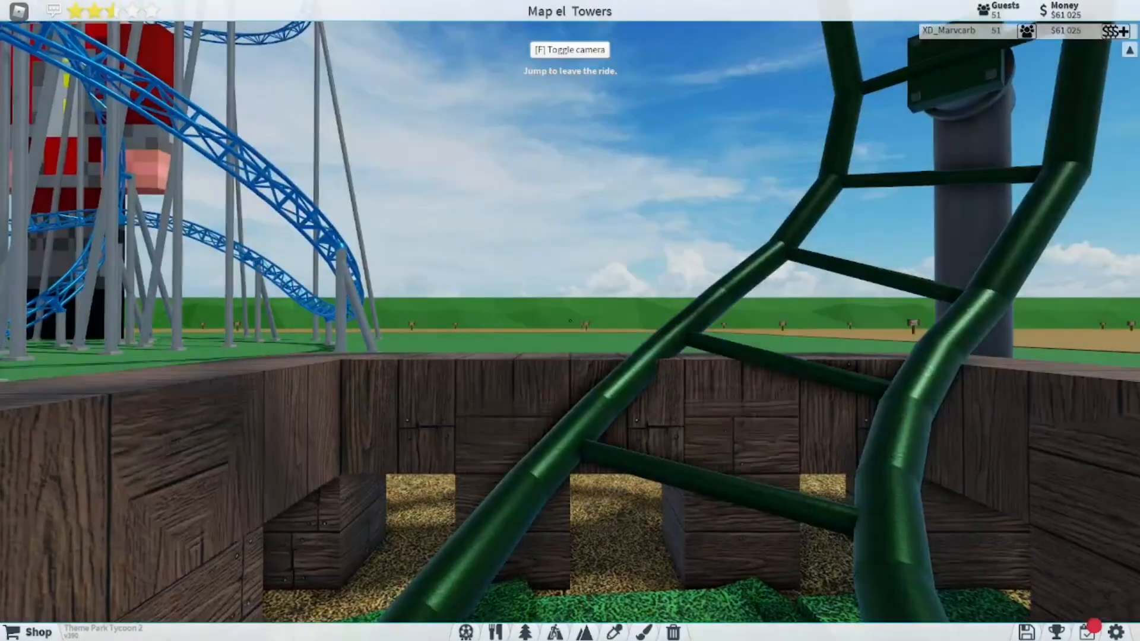
mouse_move(570, 321)
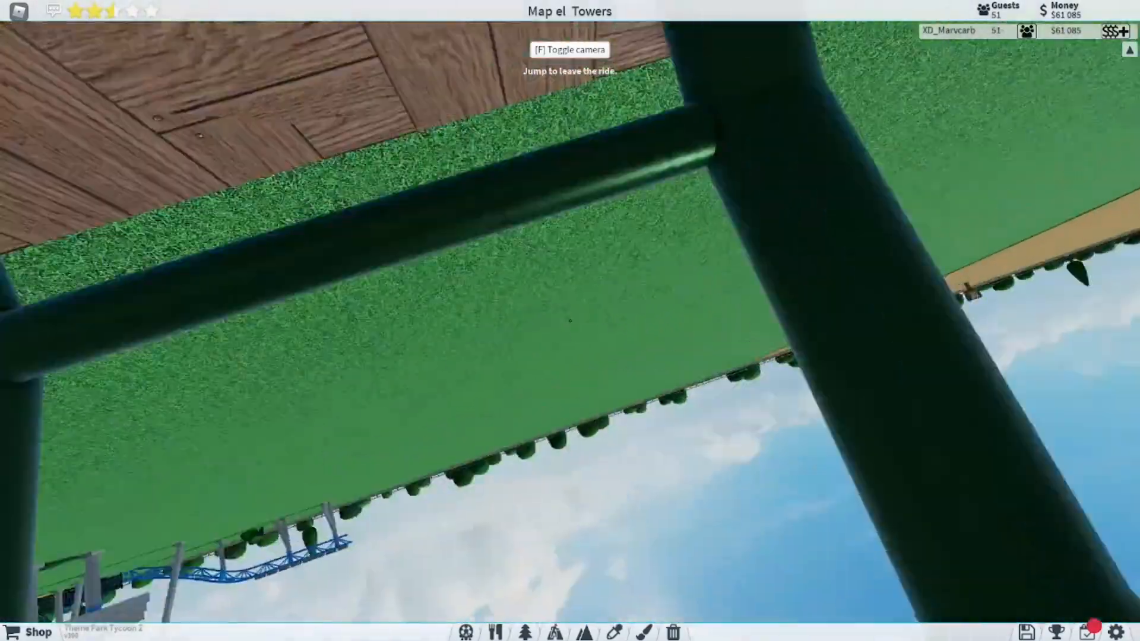